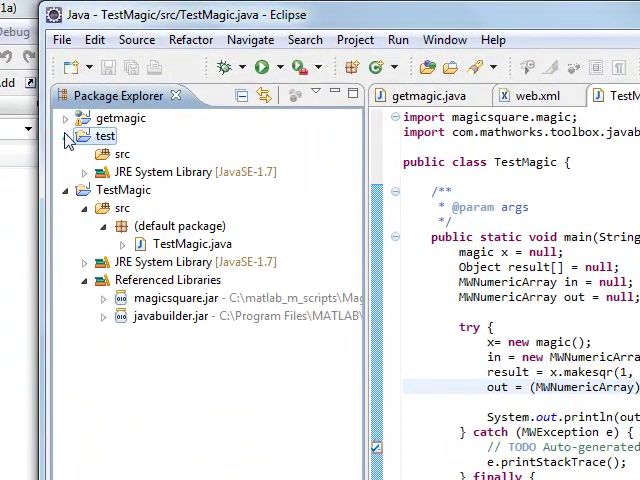
Create a new Java class named test in the test project's default package.
right_click(104, 136)
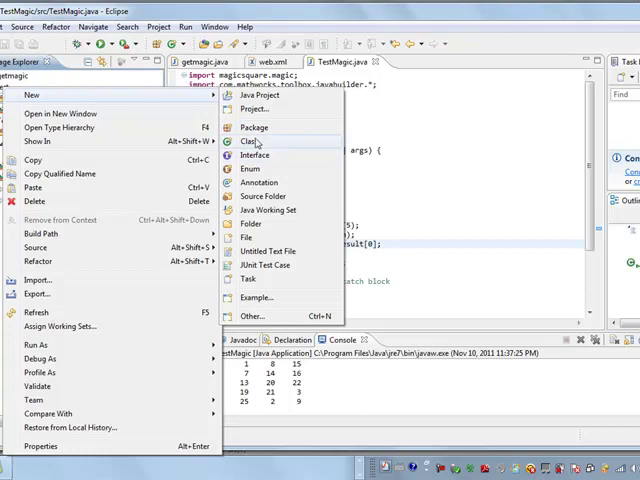
click(248, 140)
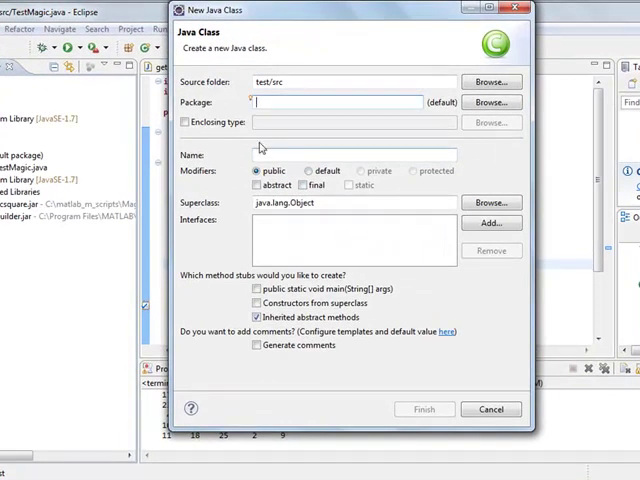
text(test)
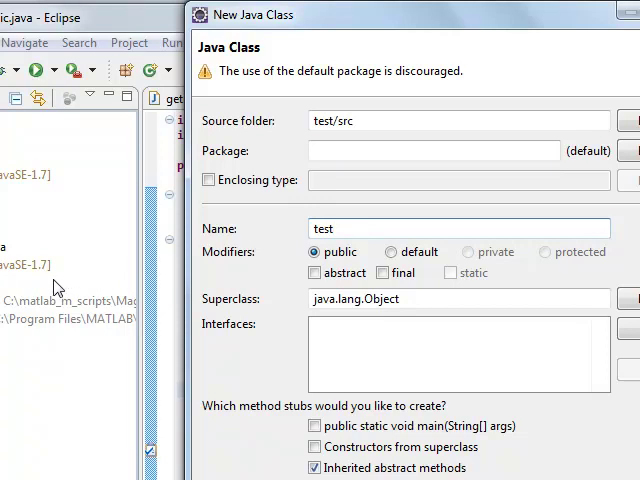
mouse_move(204, 432)
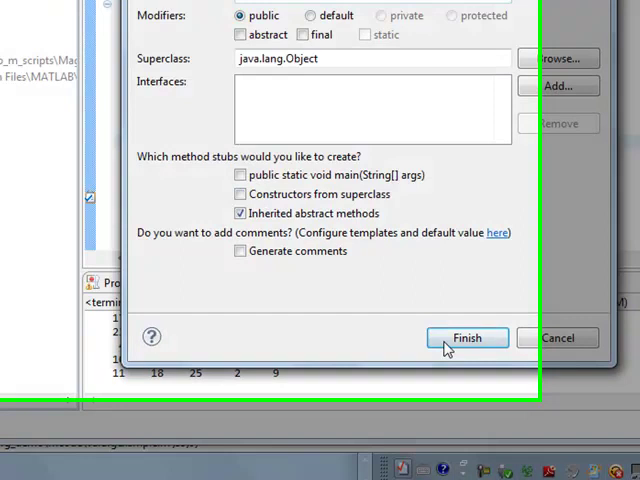
click(466, 336)
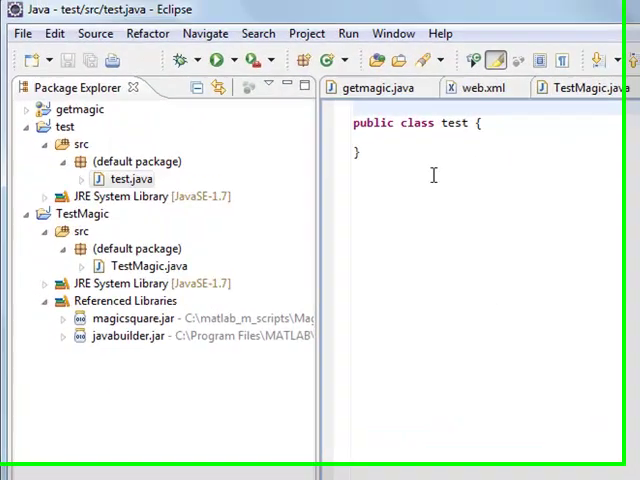
Bring up TestMagic.java in the editor and mark its main method signature.
click(84, 224)
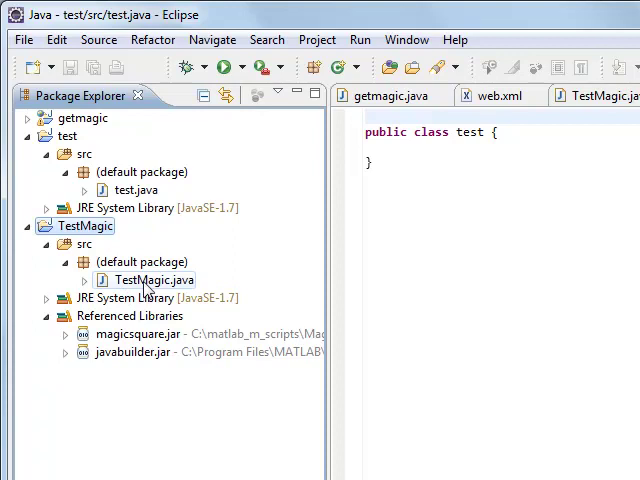
right_click(150, 280)
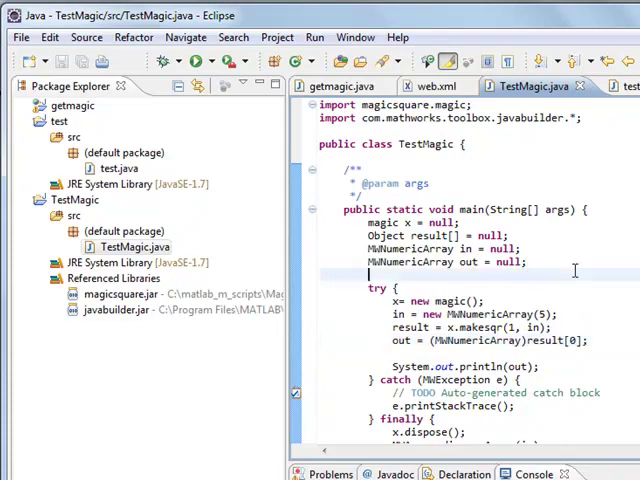
drag(370, 220, 528, 262)
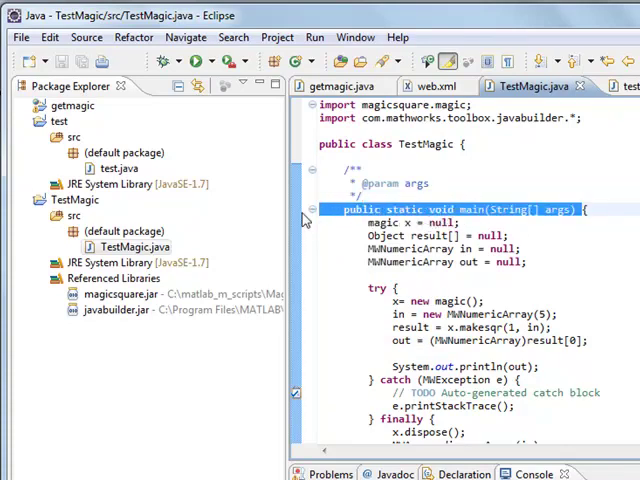
mouse_move(304, 228)
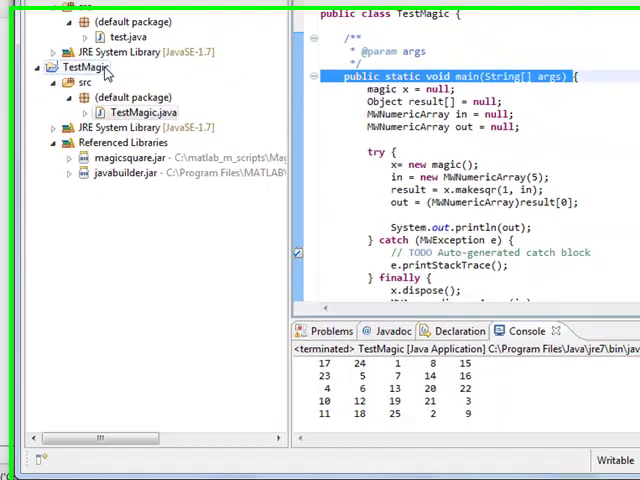
Open the TestMagic project properties to view its Java Build Path libraries.
right_click(84, 68)
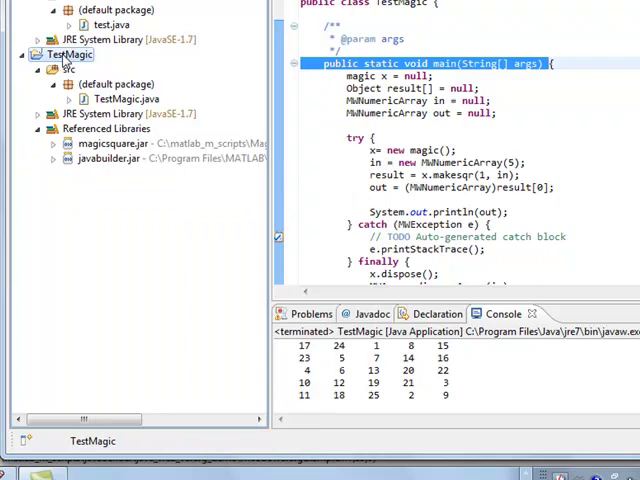
right_click(68, 54)
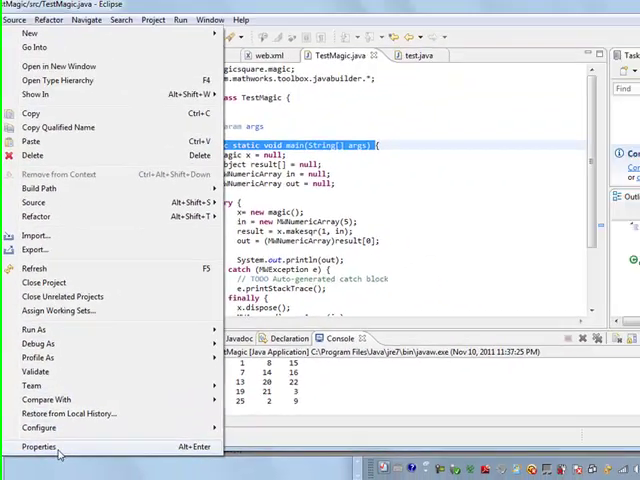
click(40, 446)
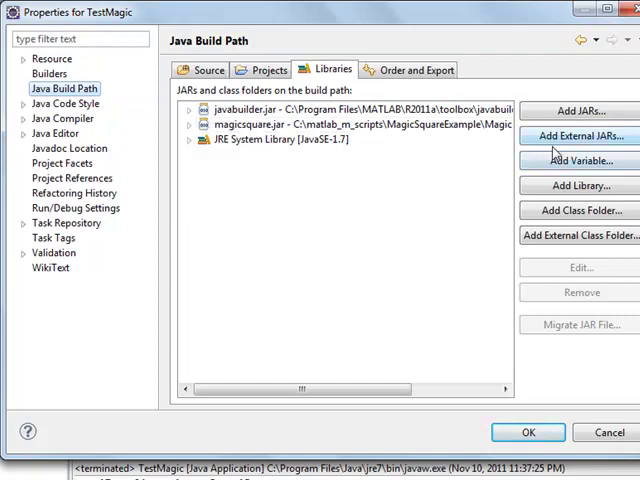
mouse_move(278, 196)
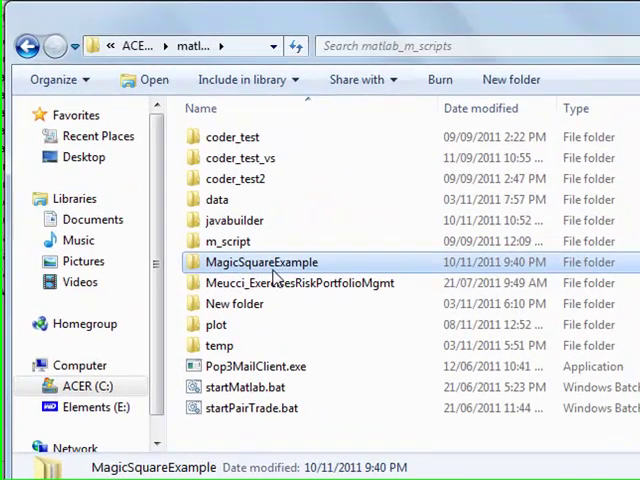
Browse MagicSquareExample > MagicDemoComp > magicsquare > distrib to reveal magicsquare.jar and javabuilder.jar.
double_click(260, 262)
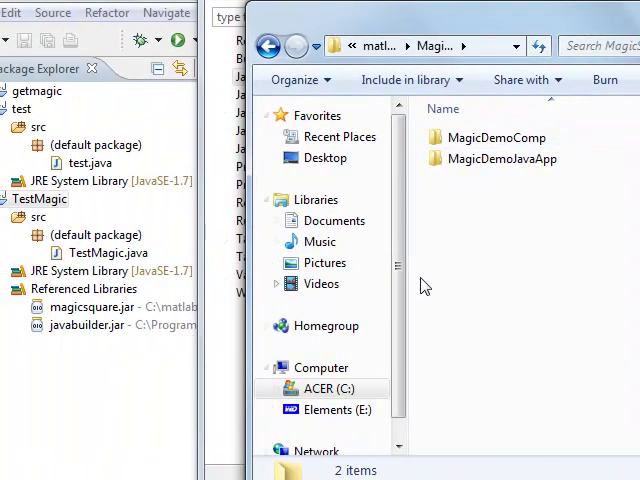
click(496, 136)
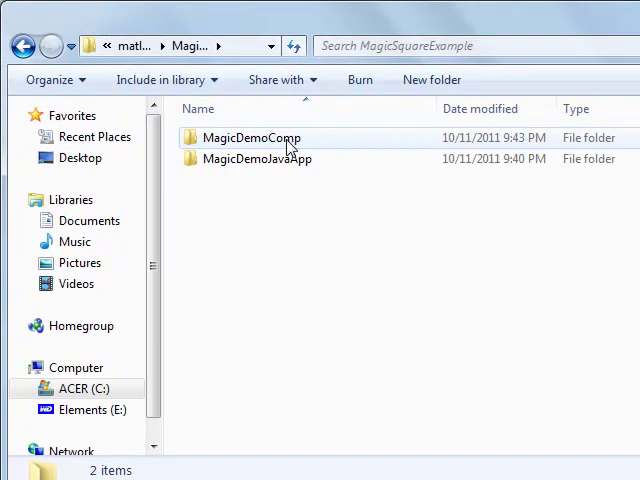
double_click(252, 138)
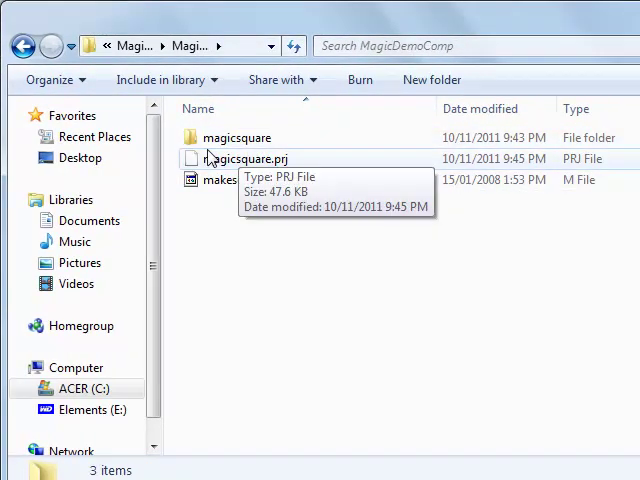
double_click(238, 136)
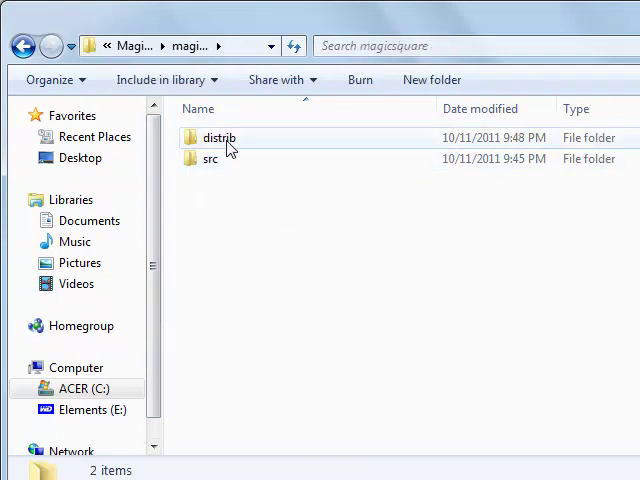
double_click(218, 136)
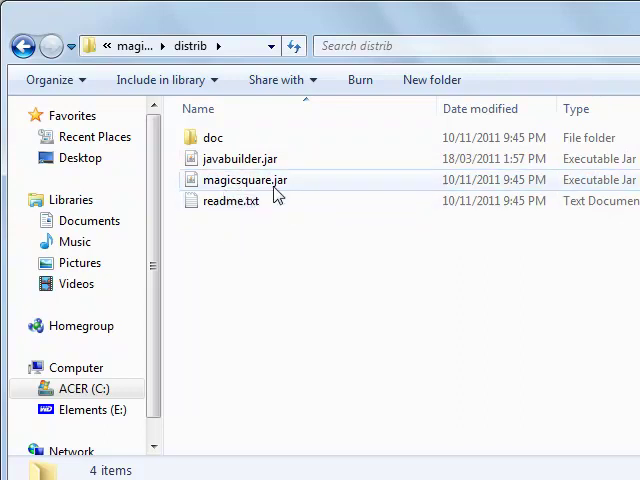
double_click(244, 180)
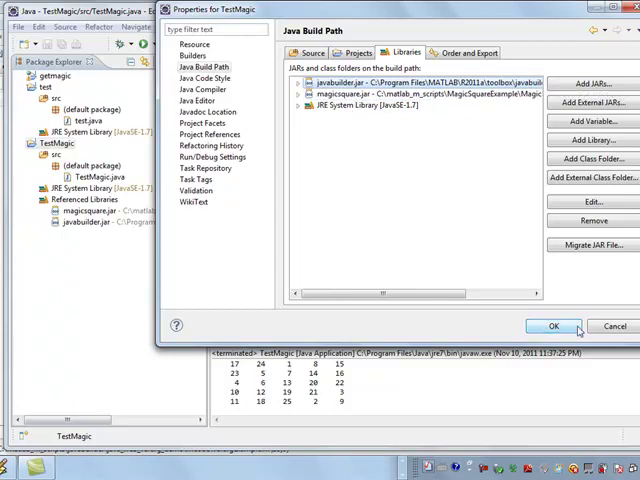
Accept the build path listing javabuilder.jar and magicsquare.jar, closing the properties.
click(544, 326)
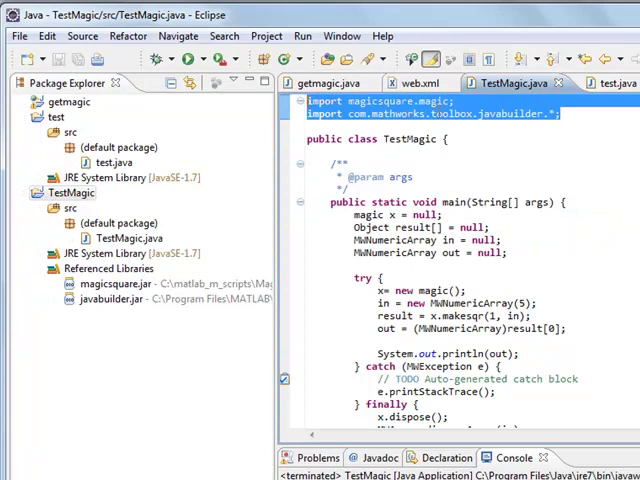
click(552, 112)
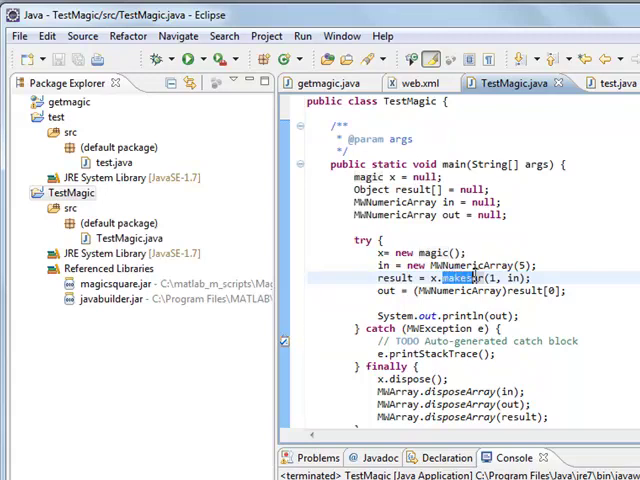
mouse_move(464, 276)
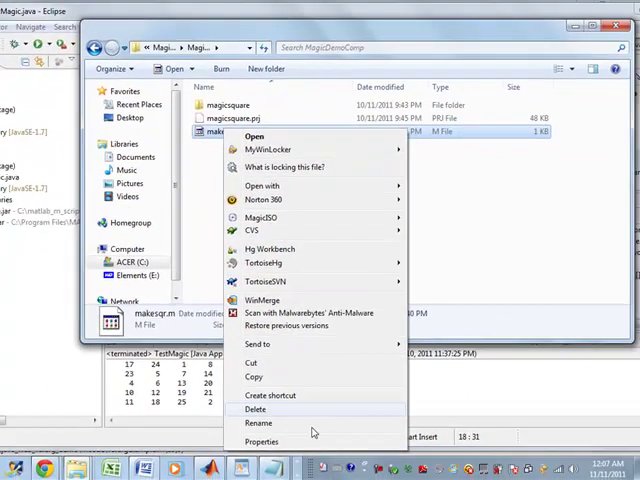
mouse_move(264, 184)
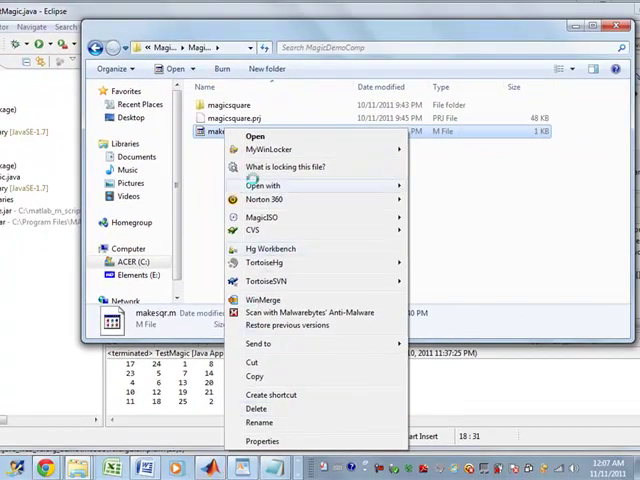
mouse_move(252, 330)
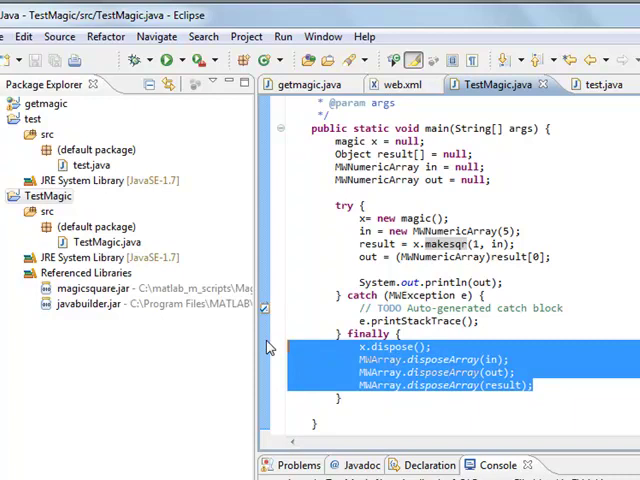
mouse_move(270, 348)
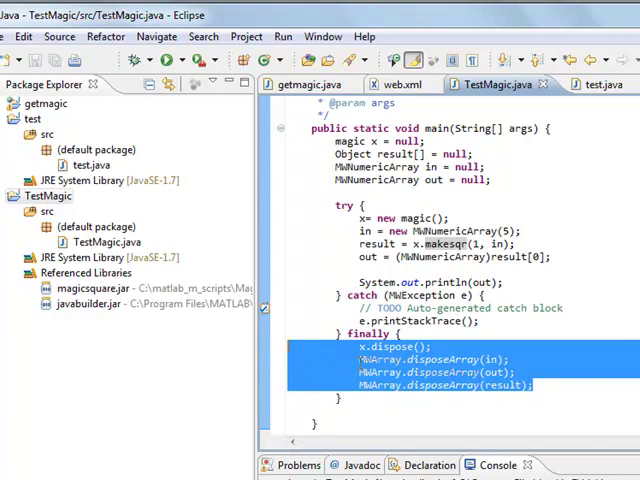
click(372, 346)
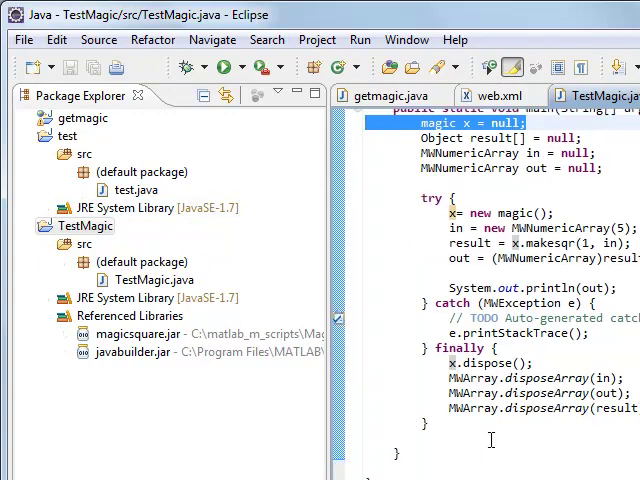
mouse_move(228, 68)
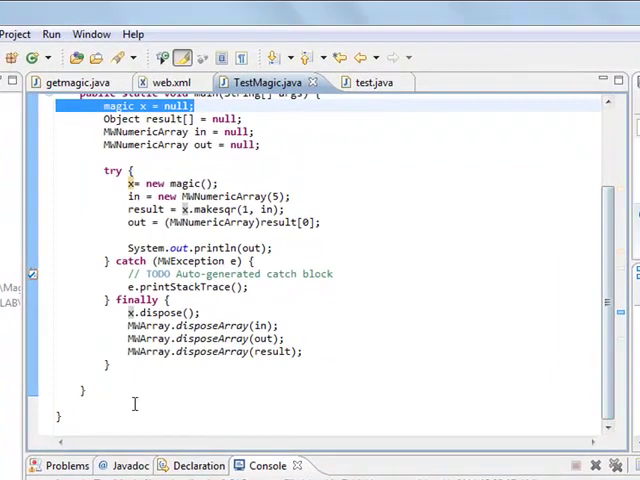
Select all of the TestMagic main method code with Ctrl+A.
key(ctrl+a)
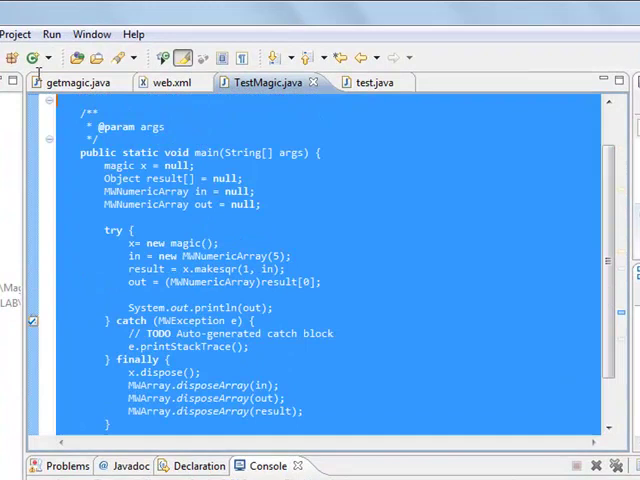